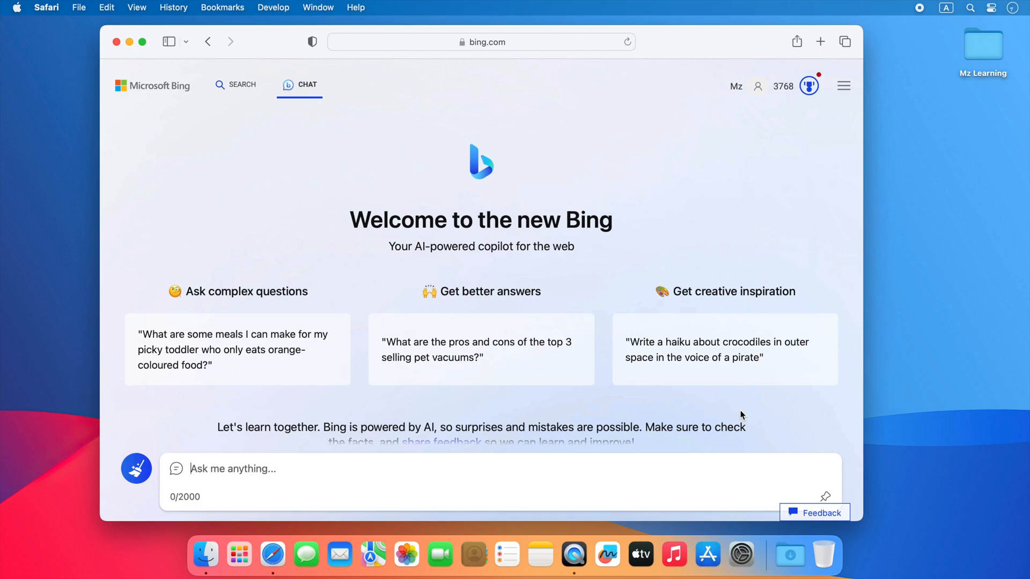
Ask Bing Chat a partly typed 'what' question via the Ask me anything box.
scroll(down, 3)
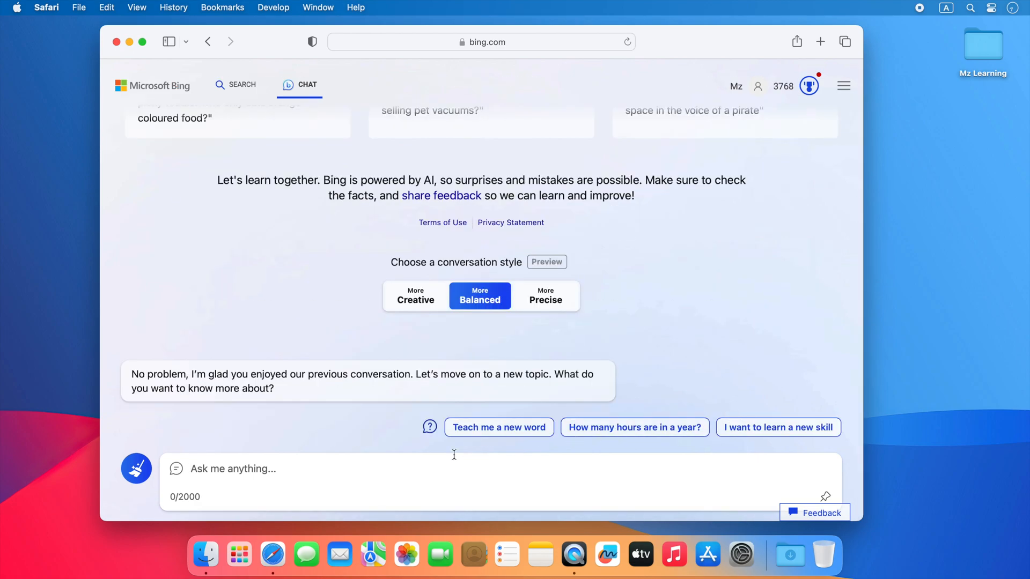
text(what do you now aboutrg)
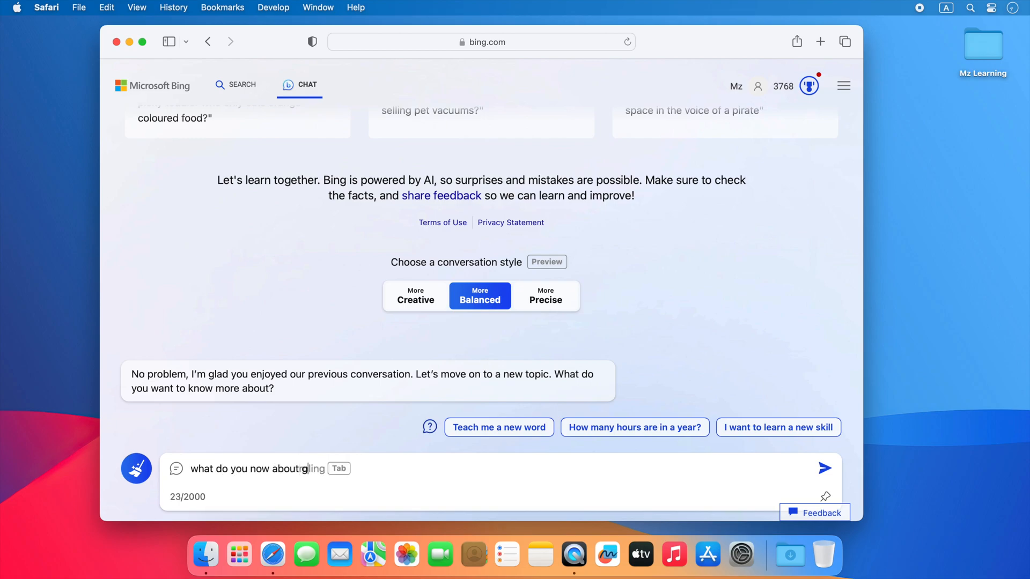
click(824, 469)
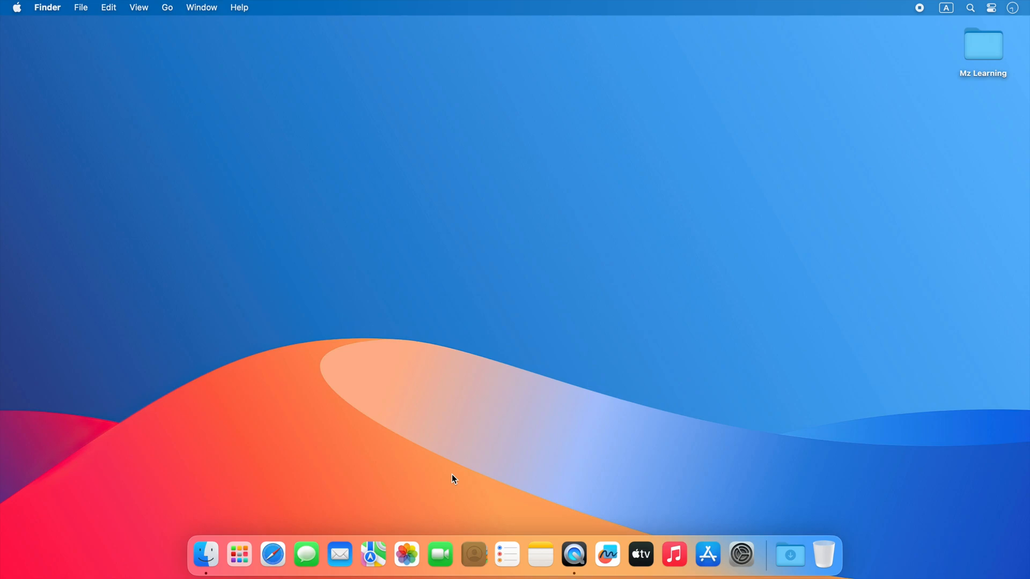
mouse_move(309, 510)
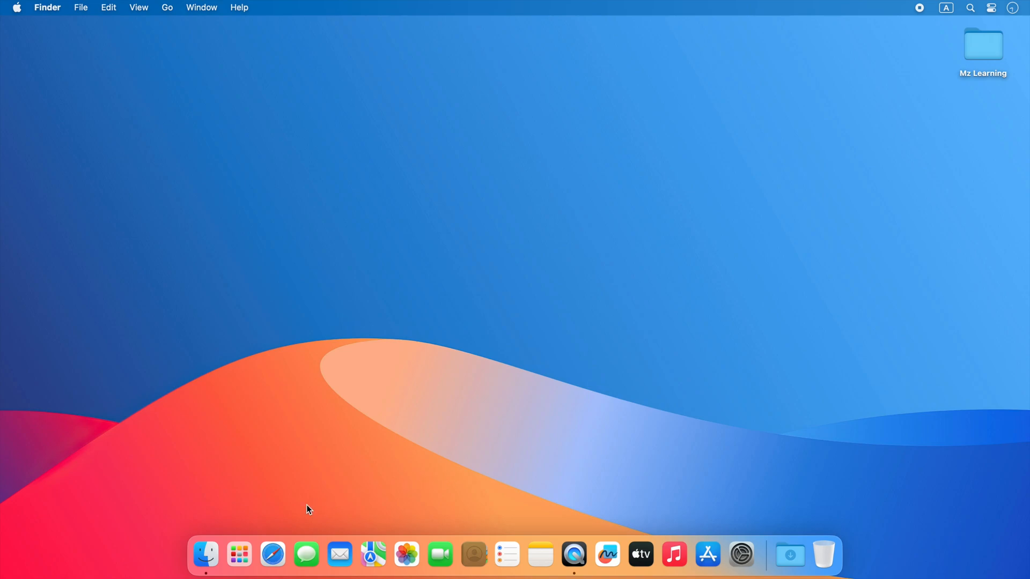
Relaunch Safari from the Dock, landing on the signed-out Bing homepage.
click(272, 554)
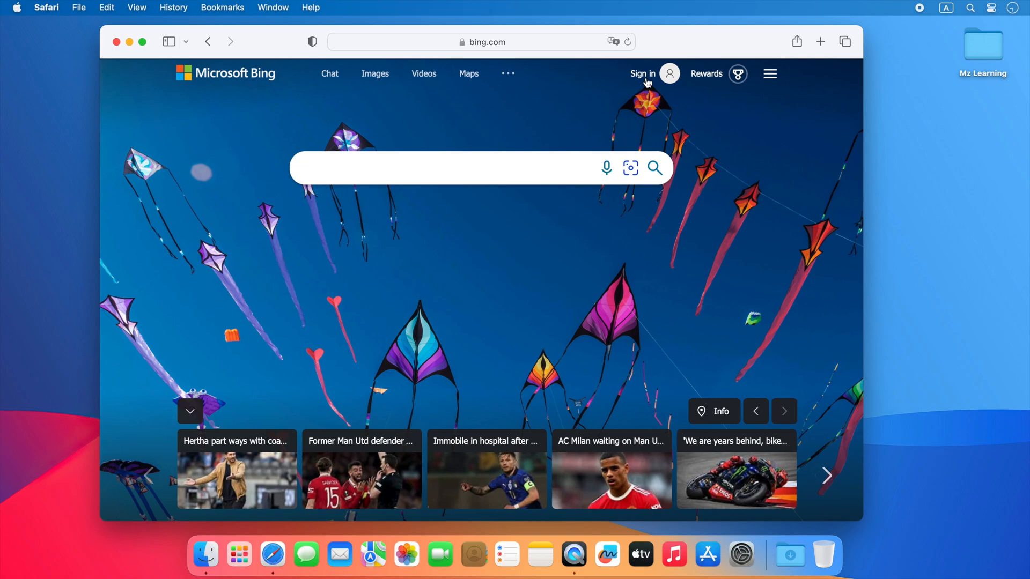
Sign in with the Microsoft account e-mail and answer Yes to Stay signed in.
click(643, 74)
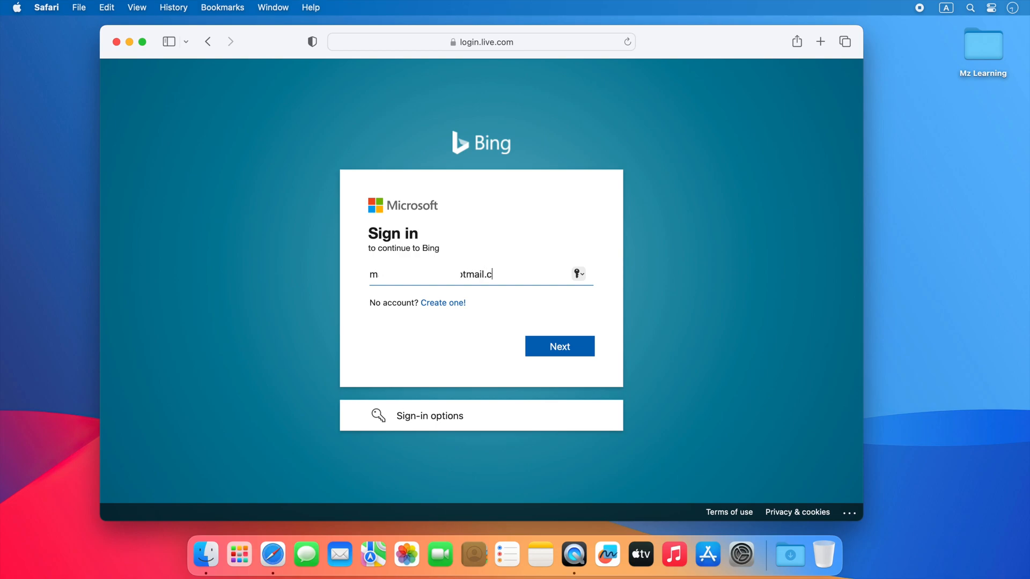
click(559, 347)
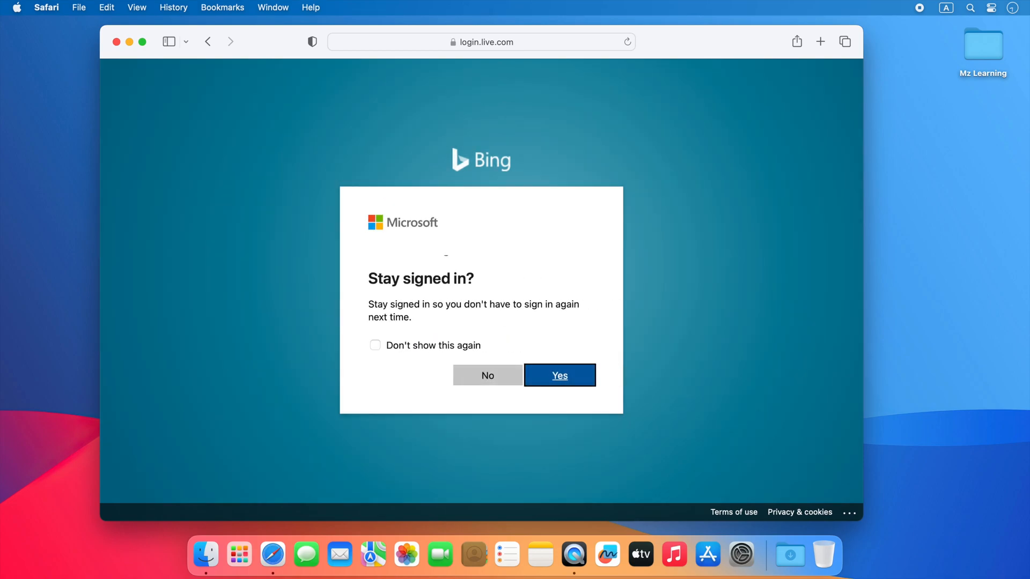
click(559, 375)
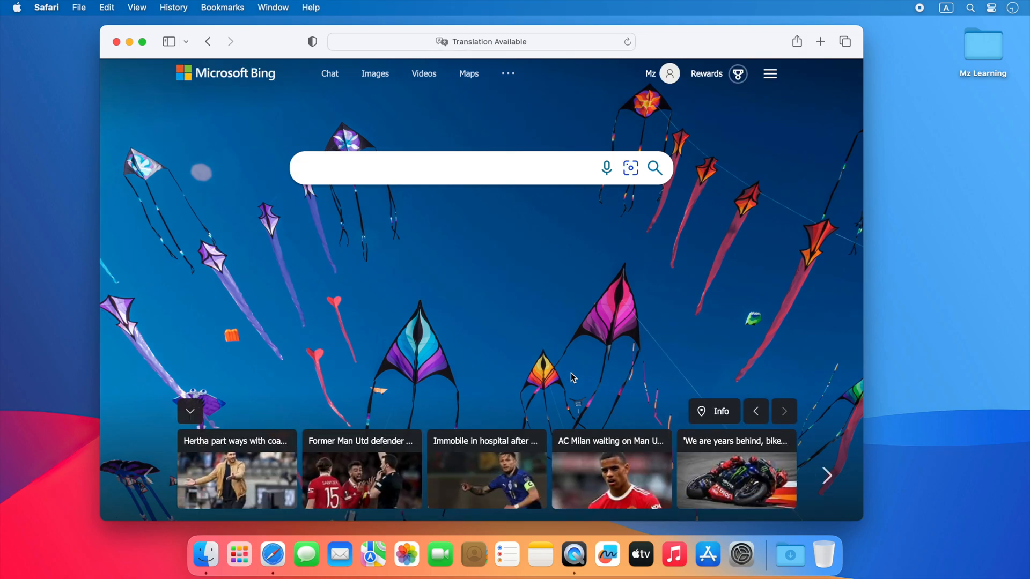
click(46, 7)
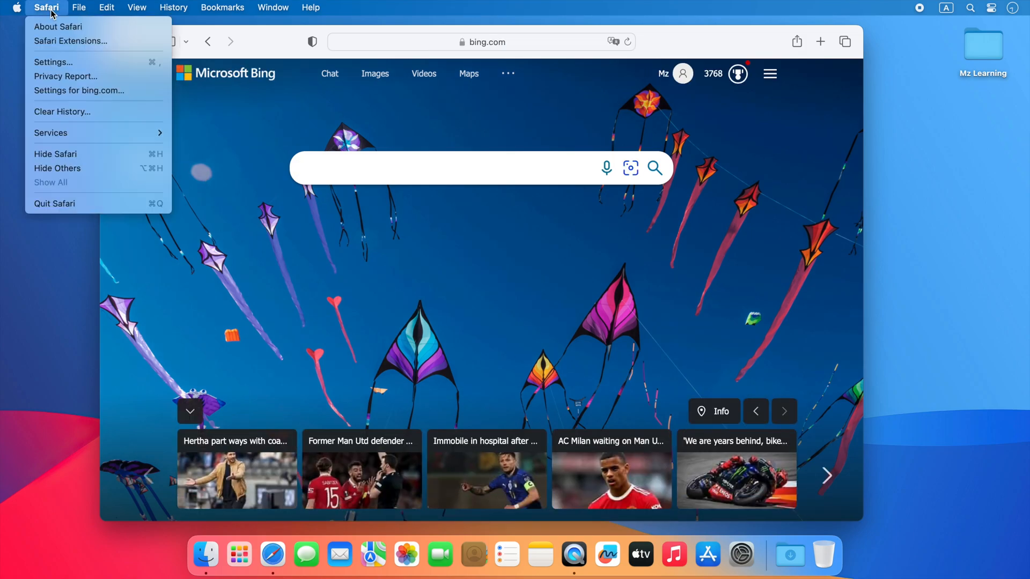
mouse_move(53, 63)
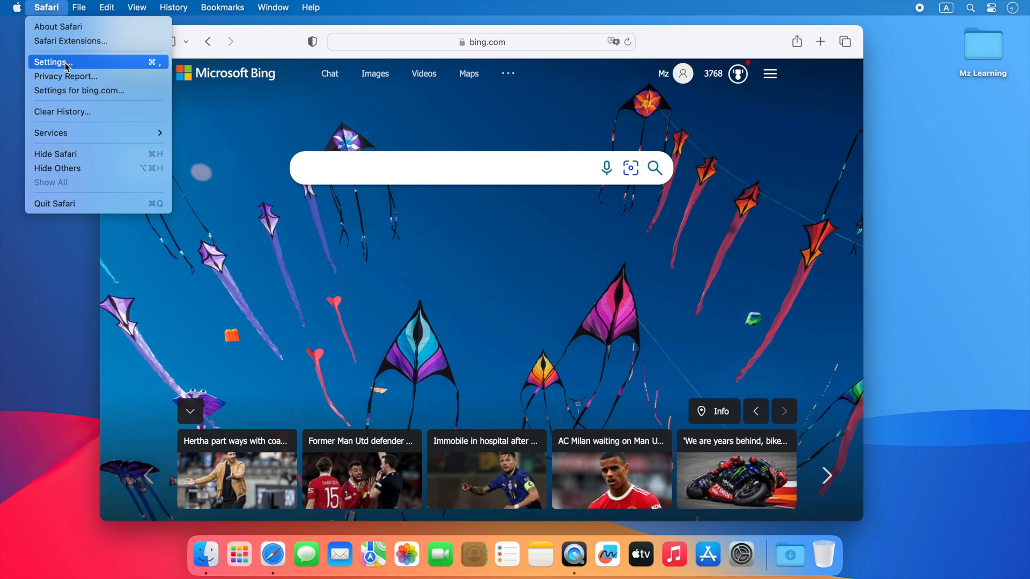
Tick Show Develop menu in menu bar under Safari's Advanced settings.
click(52, 62)
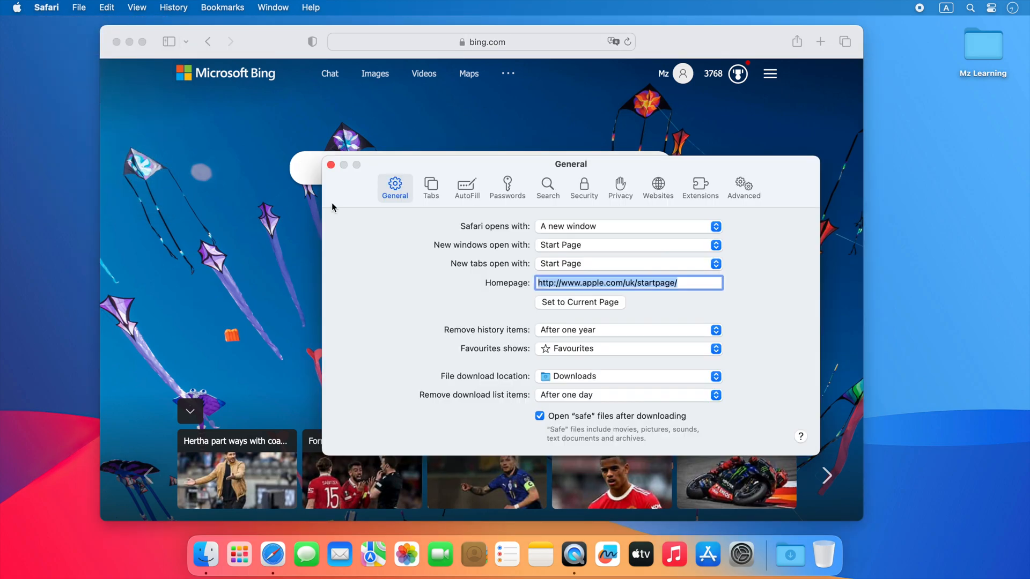
click(742, 187)
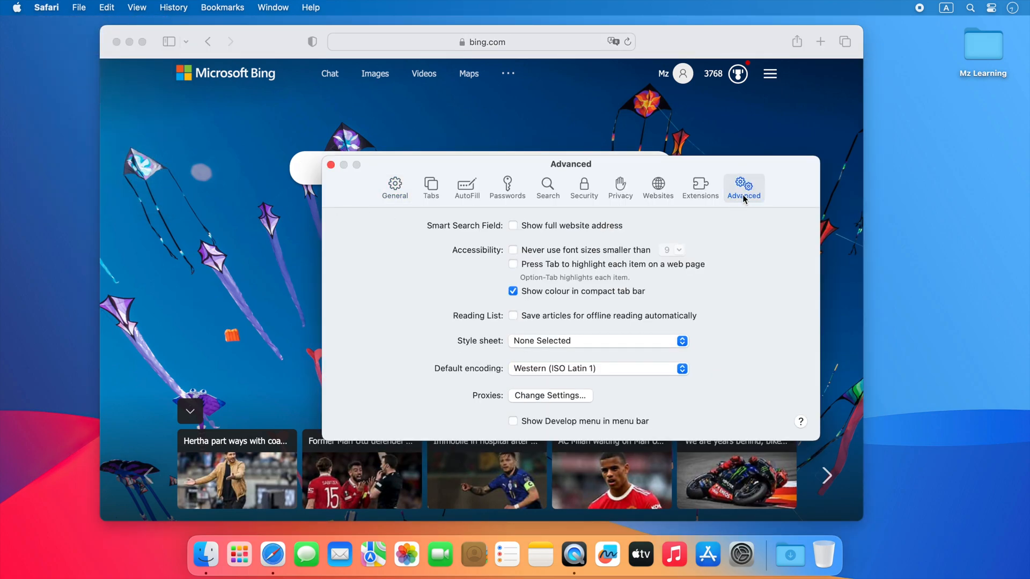
click(514, 420)
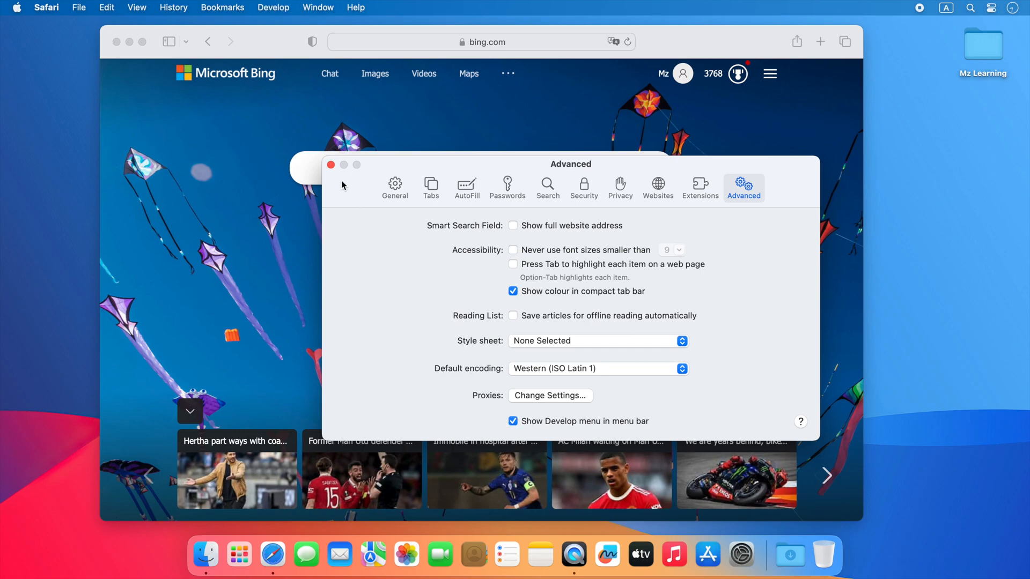
click(332, 166)
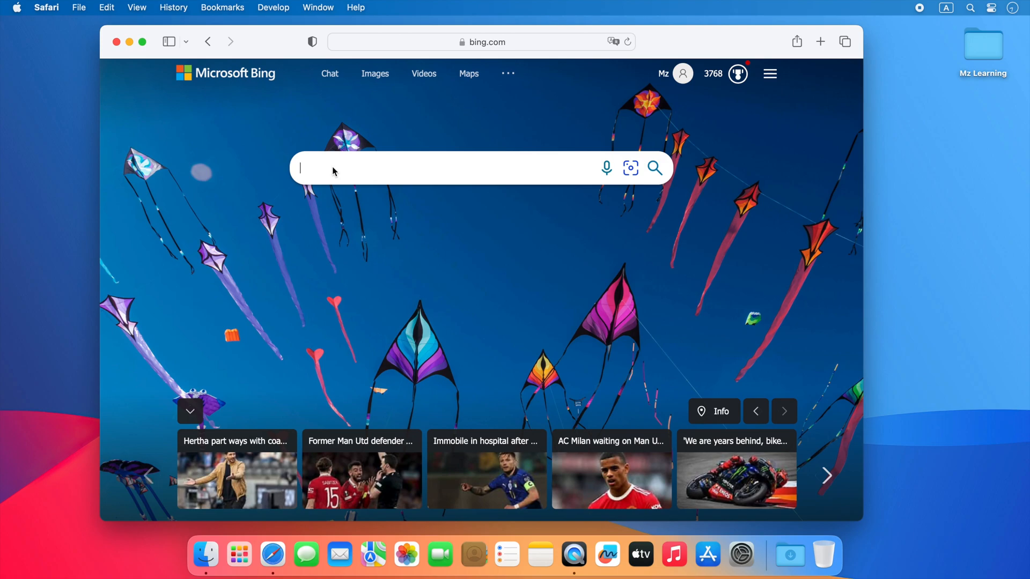
Search 'Bing AI' and set Safari's user agent to Microsoft Edge — macOS.
text(Bing AI)
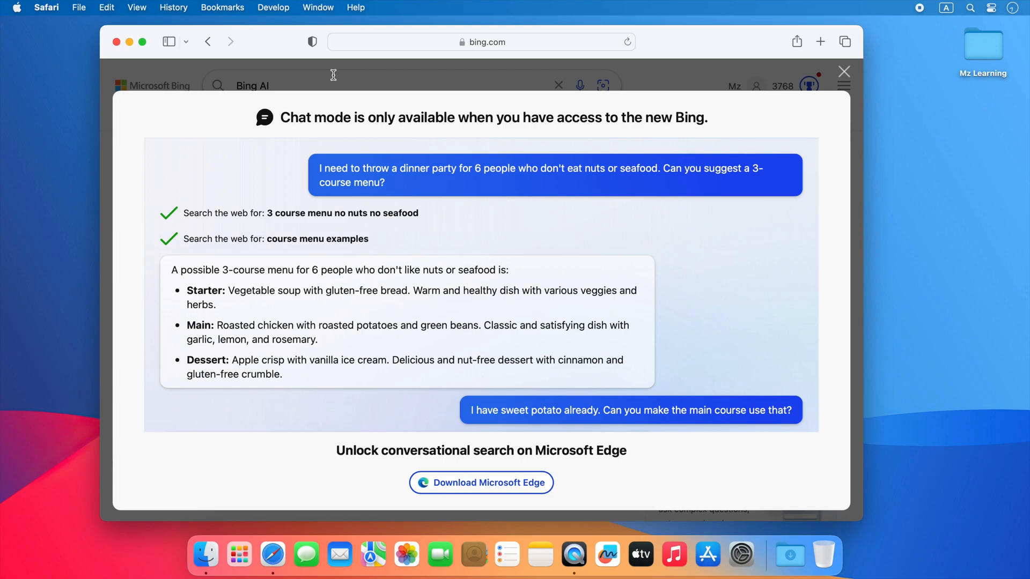
click(274, 8)
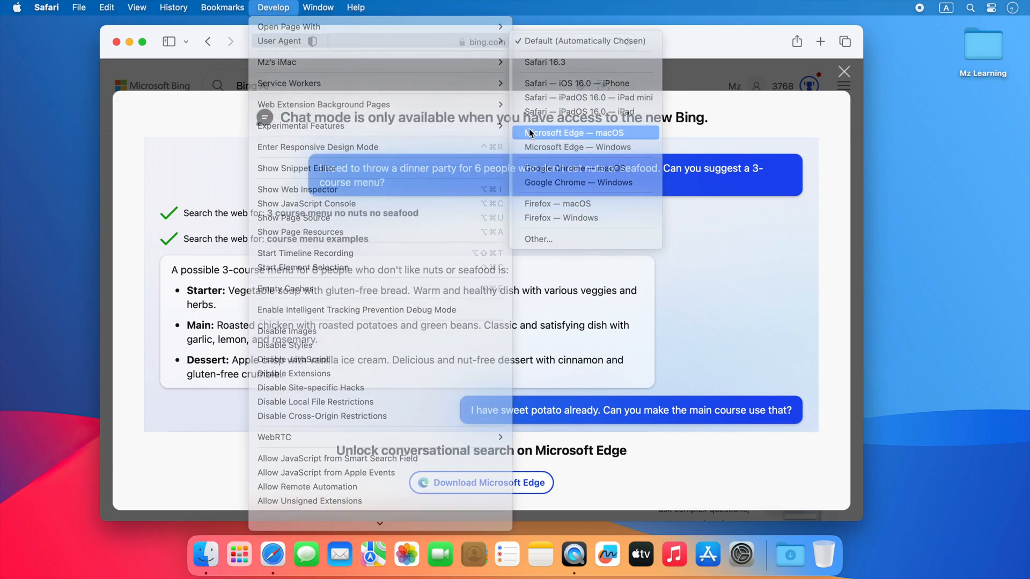
click(584, 133)
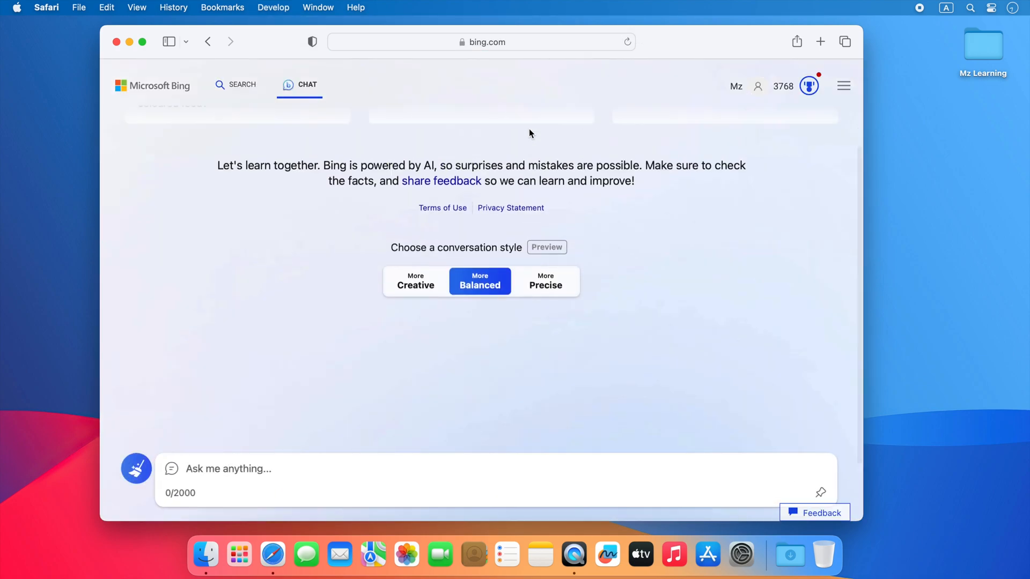
Send the question 'is bing use chatgpt 4?' to Bing Chat.
text(is bing use chatgpt 4?)
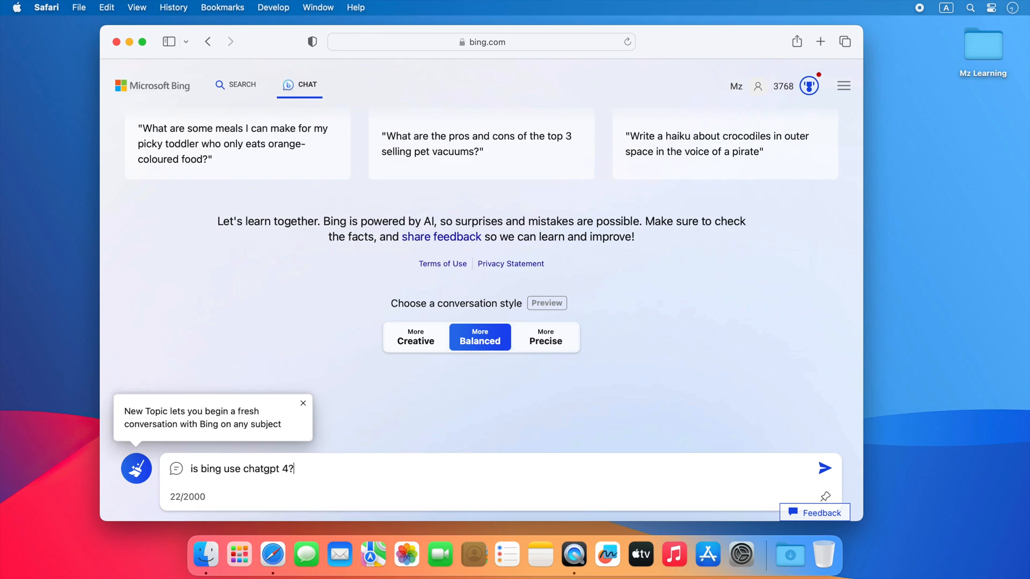
click(825, 469)
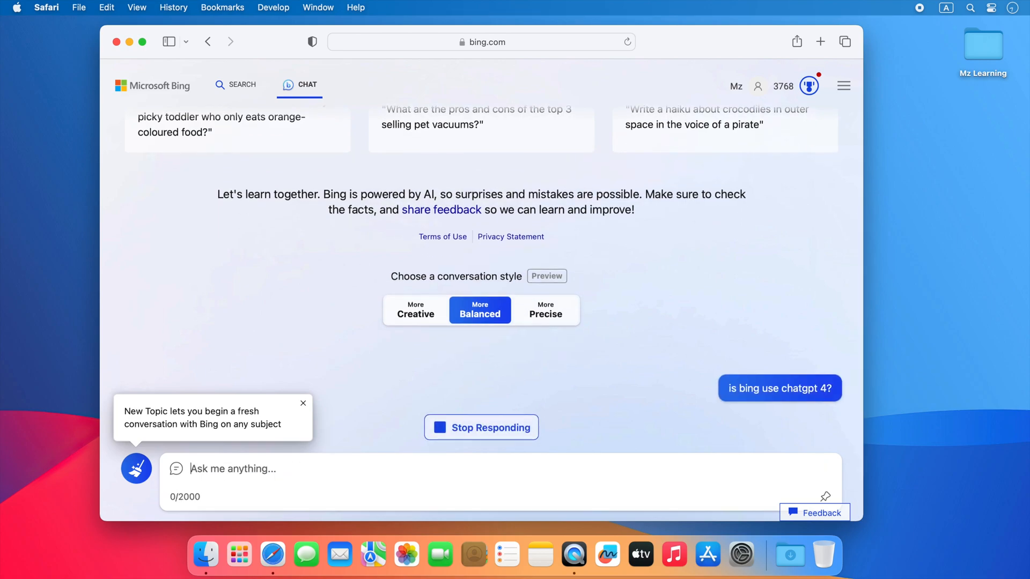